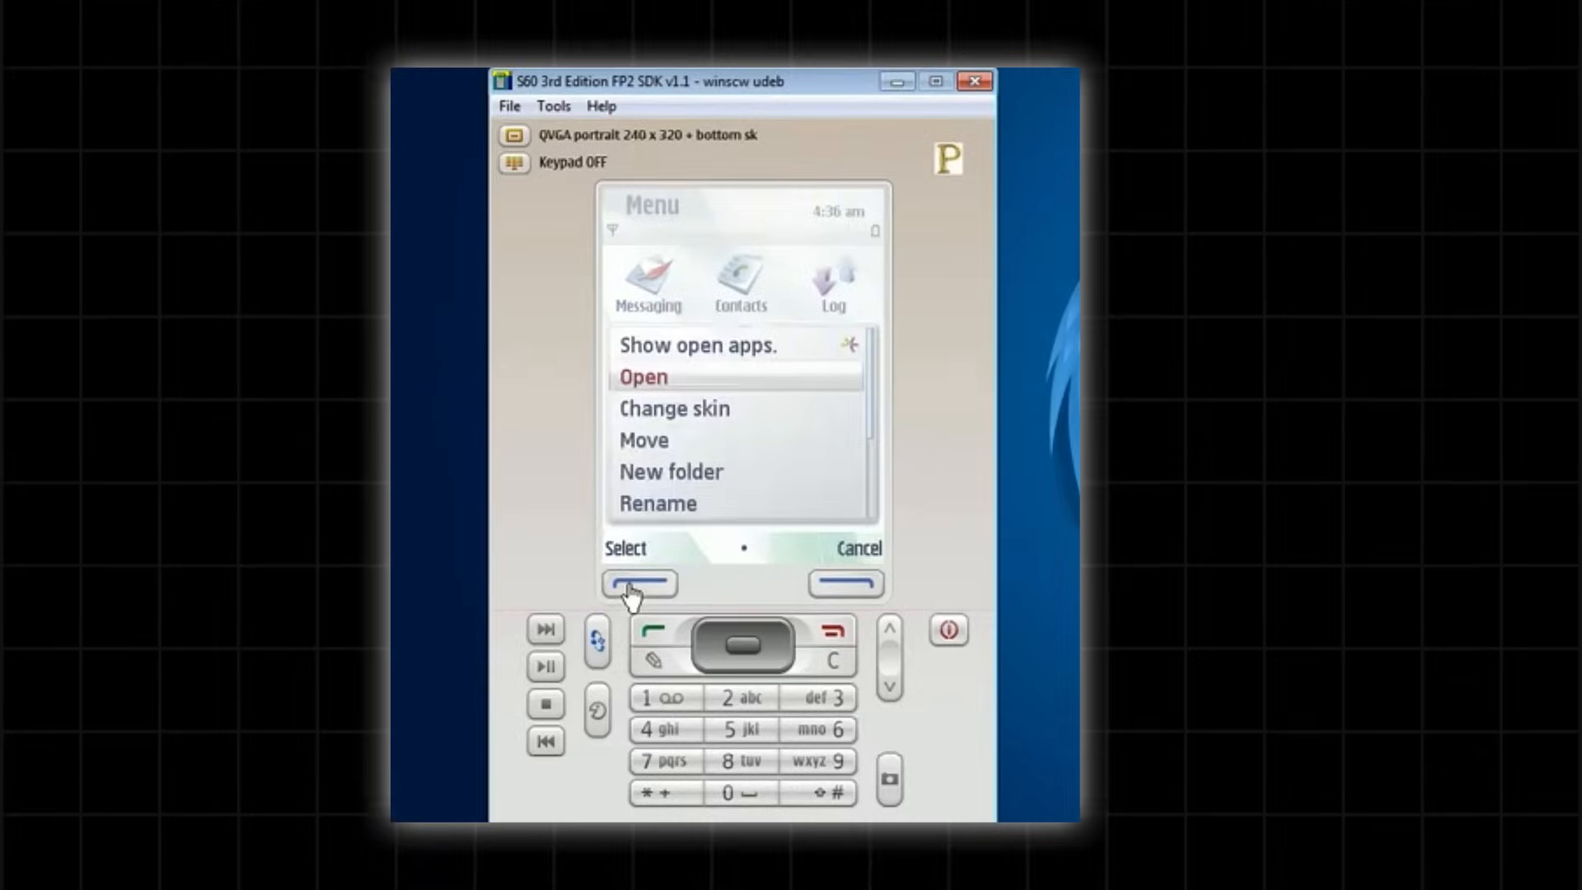
Launch Python's interactive console and begin typing 'import appu' at the prompt.
{"action": "left_click", "coordinate": [638, 583]}
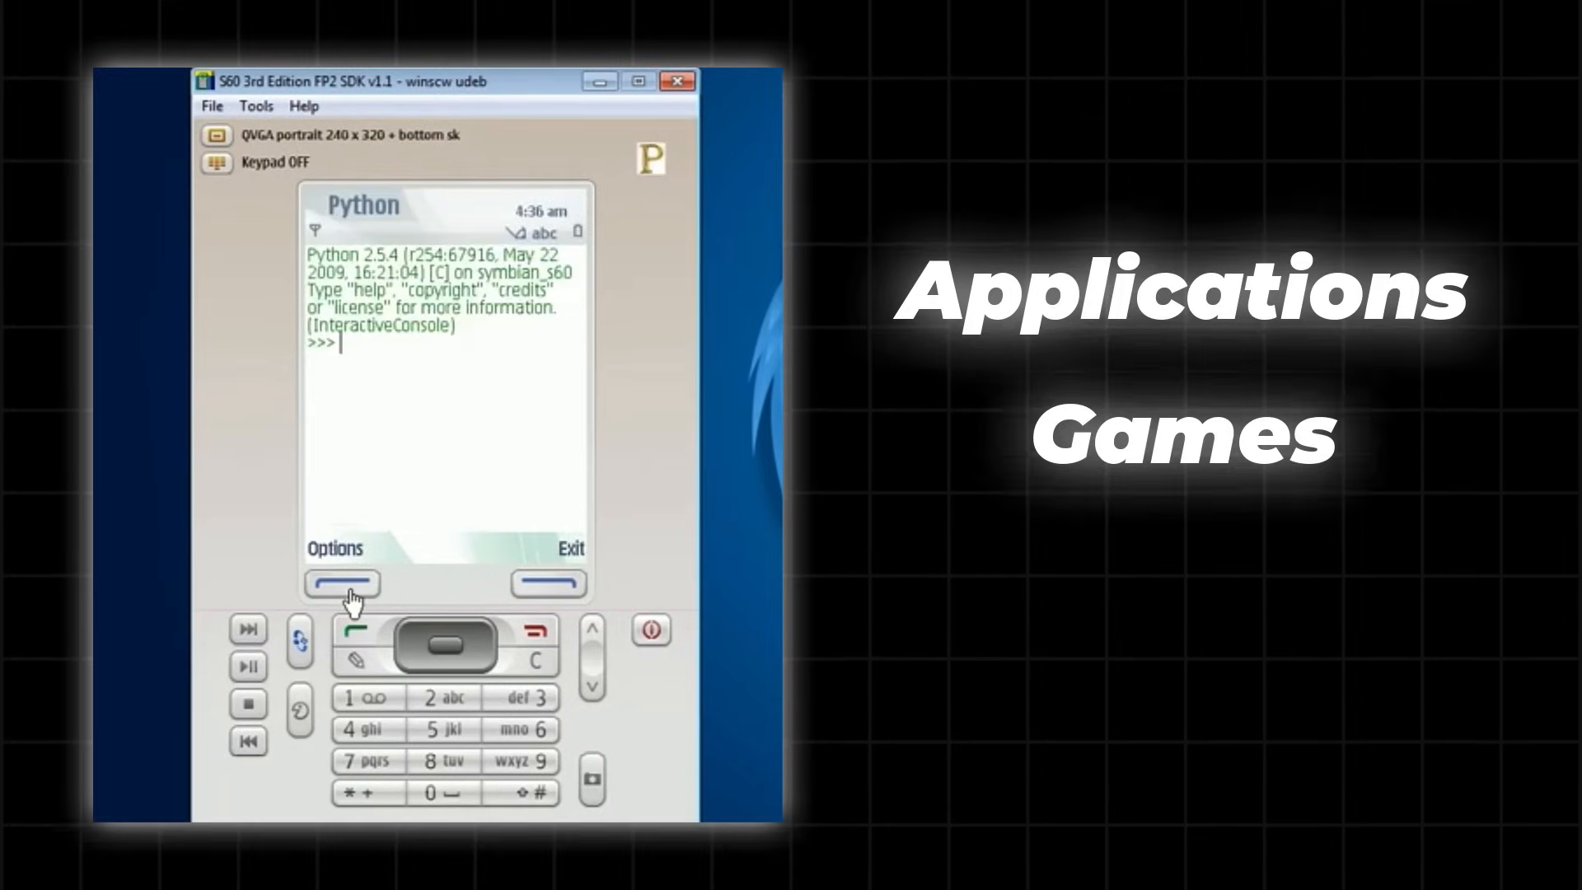
{"action": "type", "text": "import appu"}
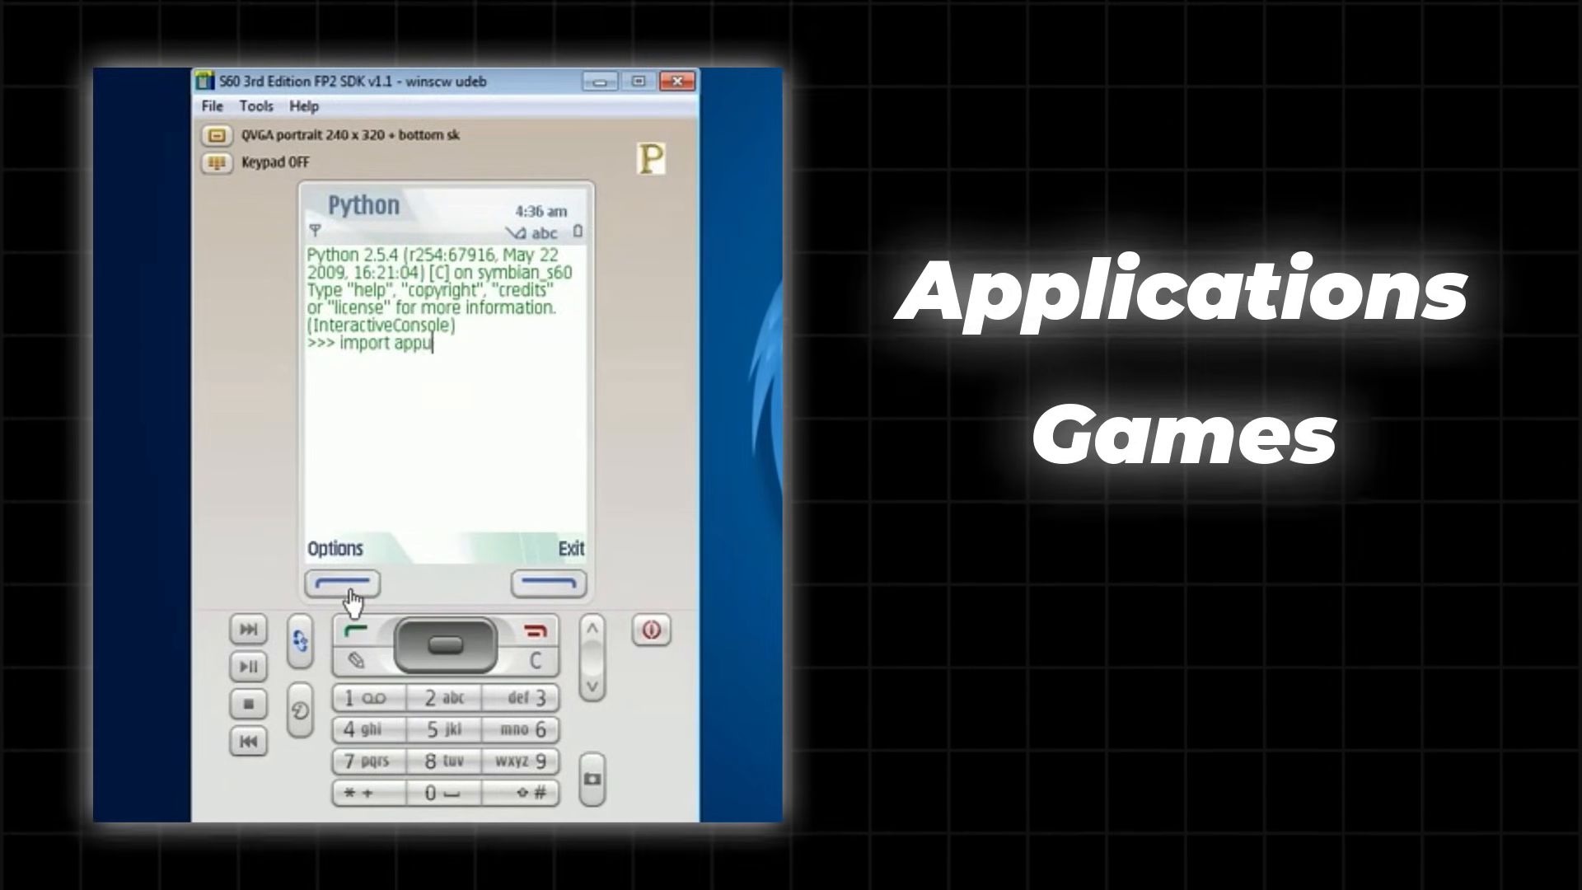